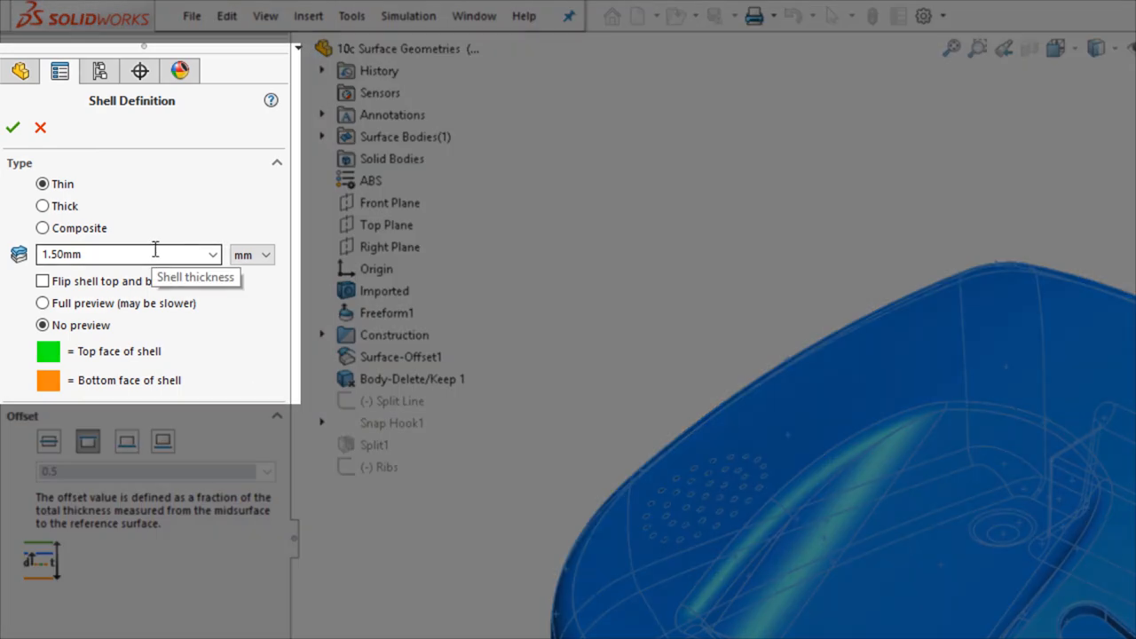
- Open the context menu for the 10c Surface Geometries body in study Test 1
right_click(107, 417)
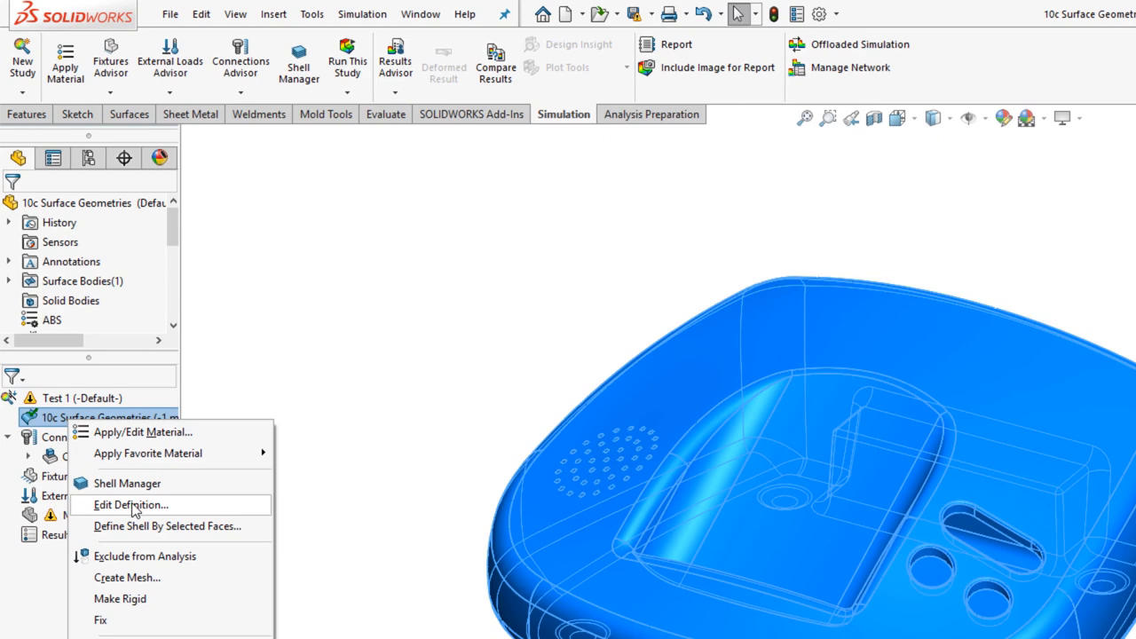
- Choose Edit Definition for the surface body's shell
click(131, 505)
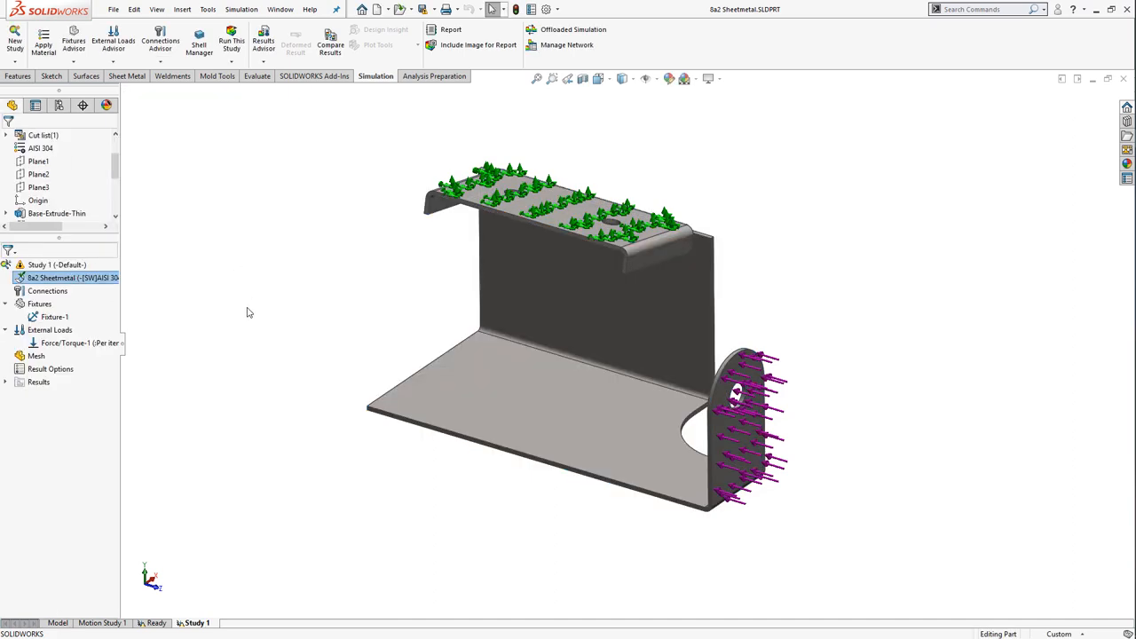
- Run Create Mesh from the Mesh item's context menu for the bracket study
right_click(37, 355)
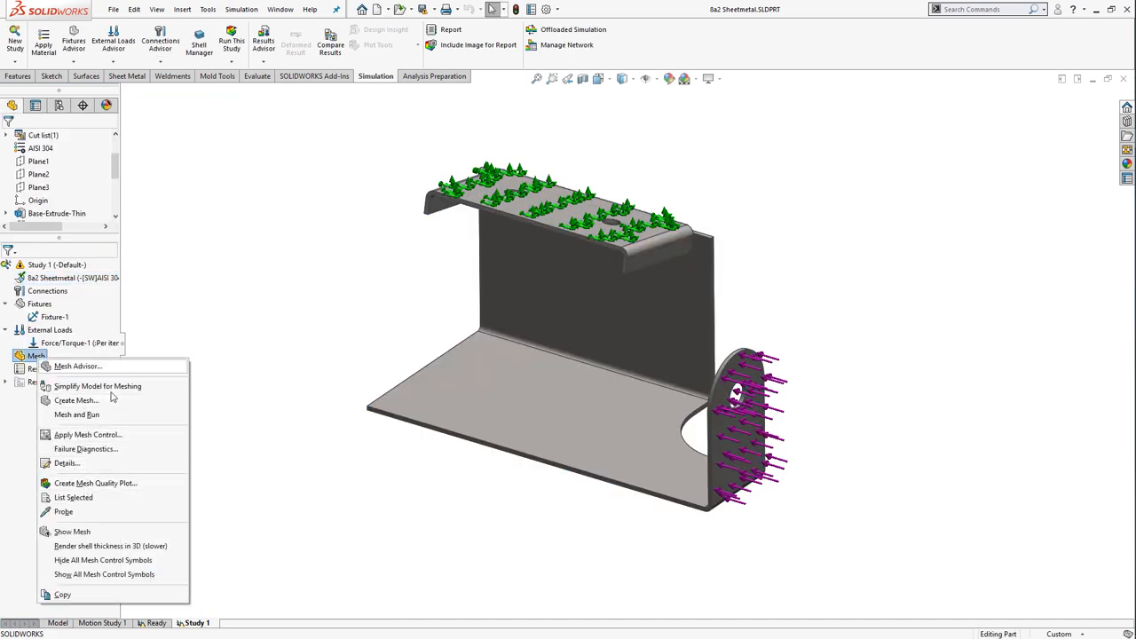
click(75, 400)
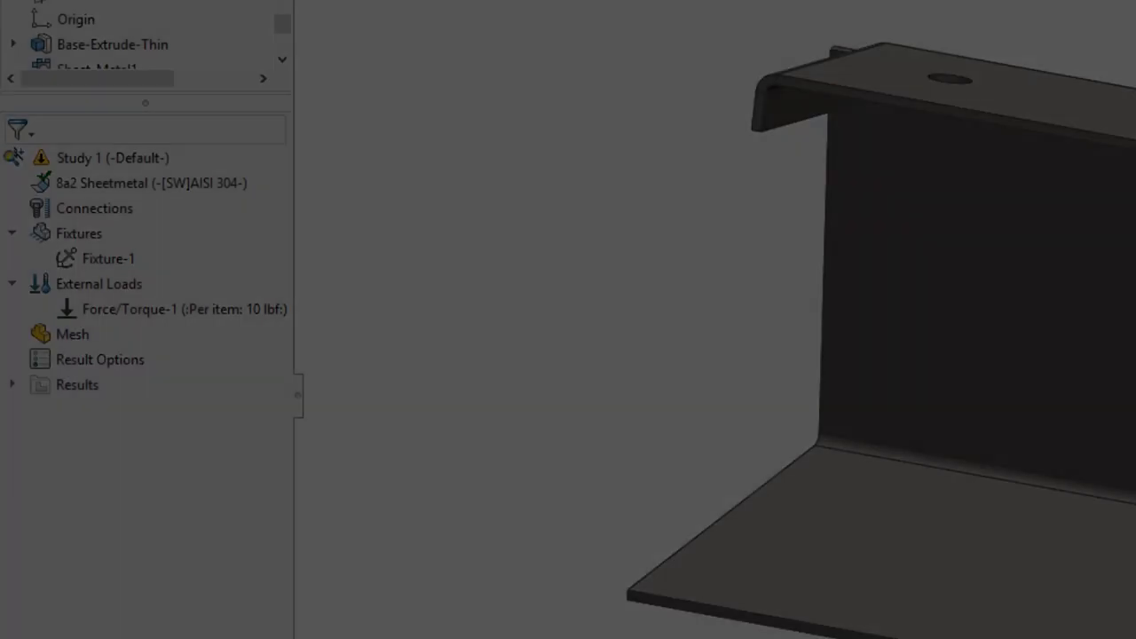
click(151, 182)
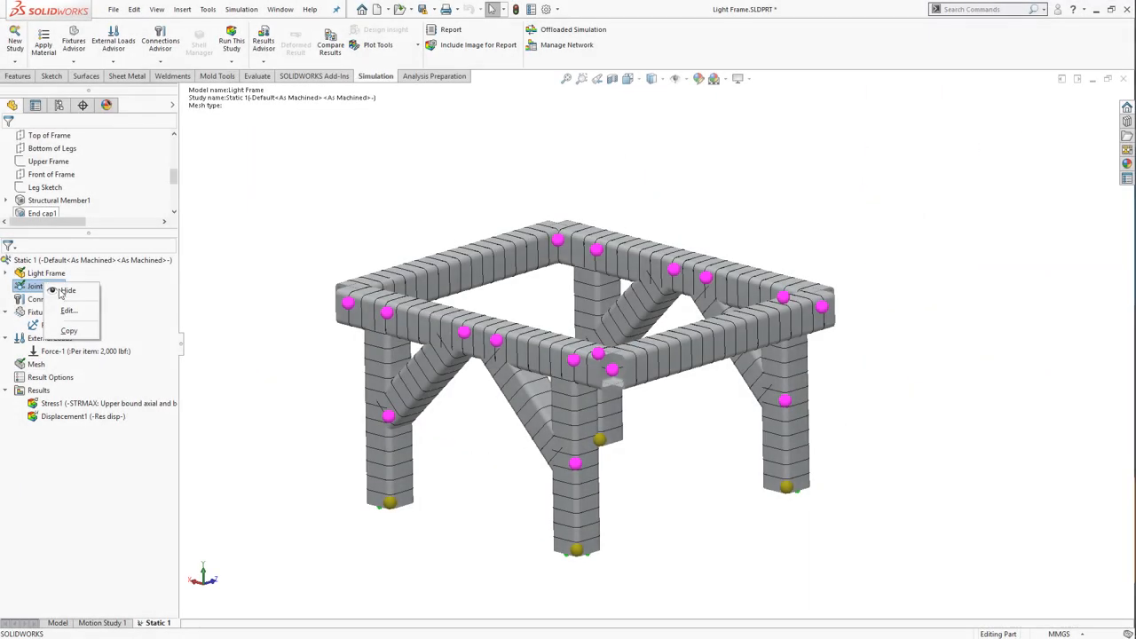
- Hide the Joint group, display Stress1 upper bound axial and bending stress, and orbit the frame
click(68, 310)
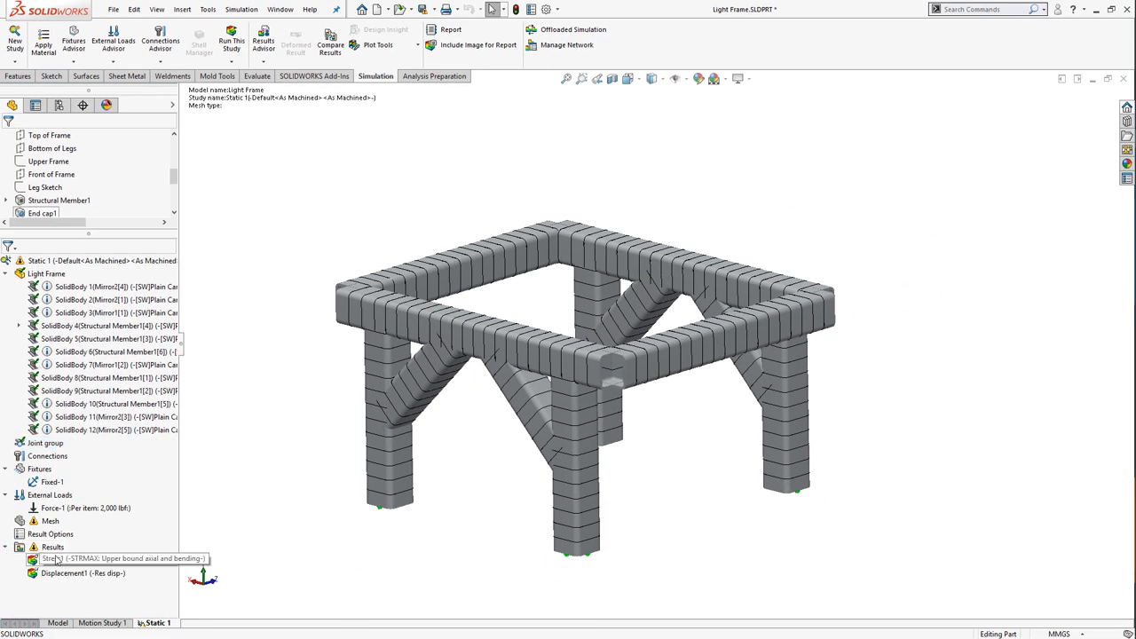
double_click(106, 560)
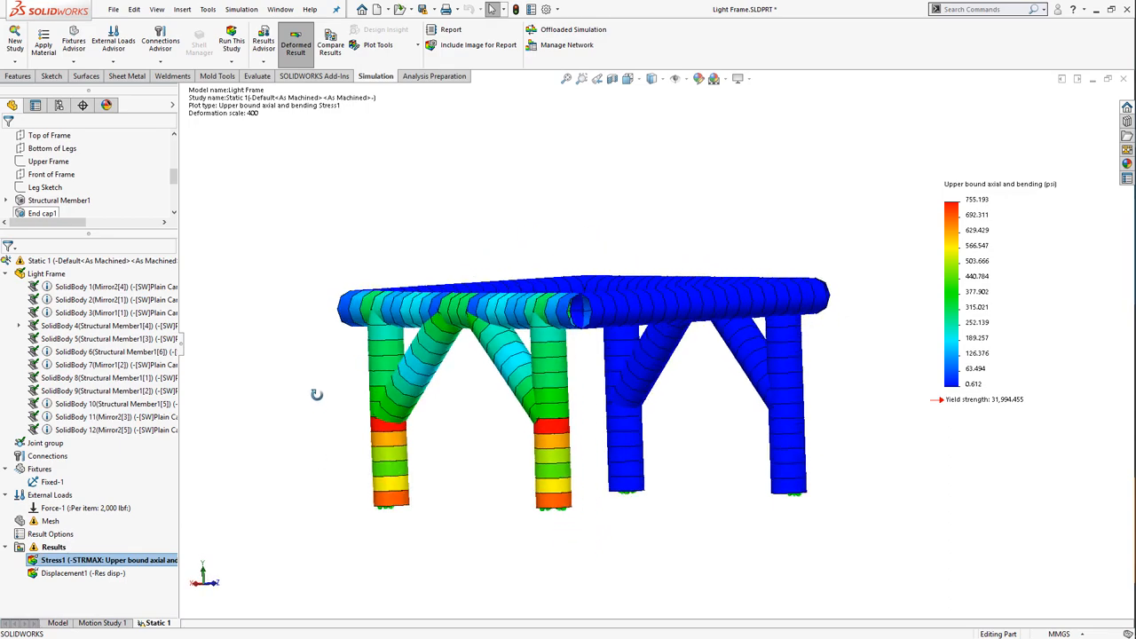
drag(586, 391, 604, 356)
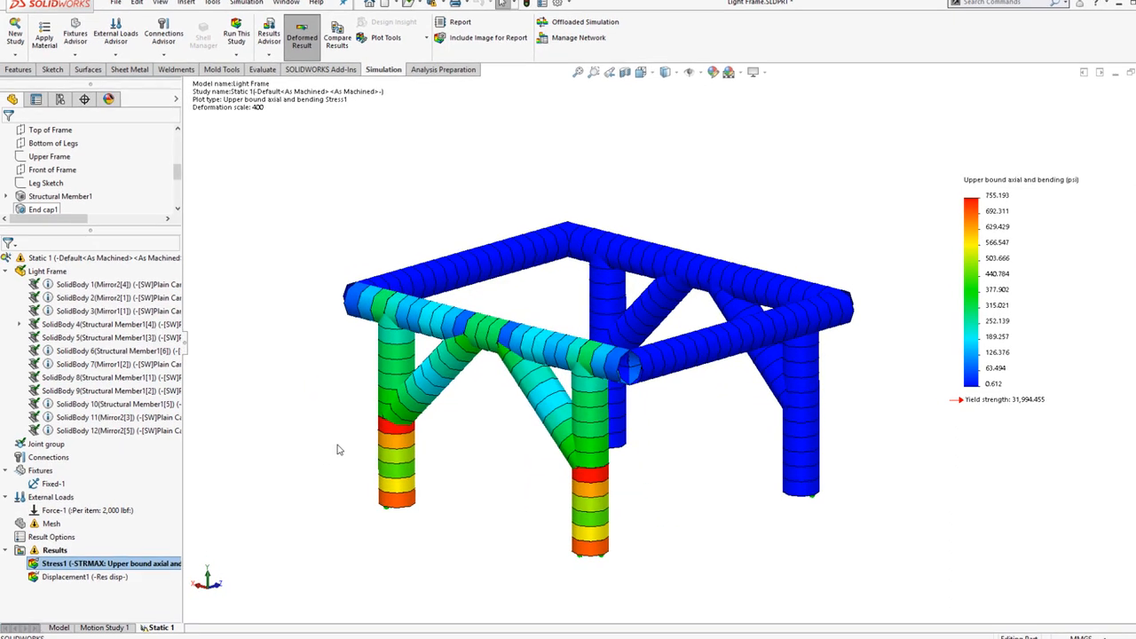